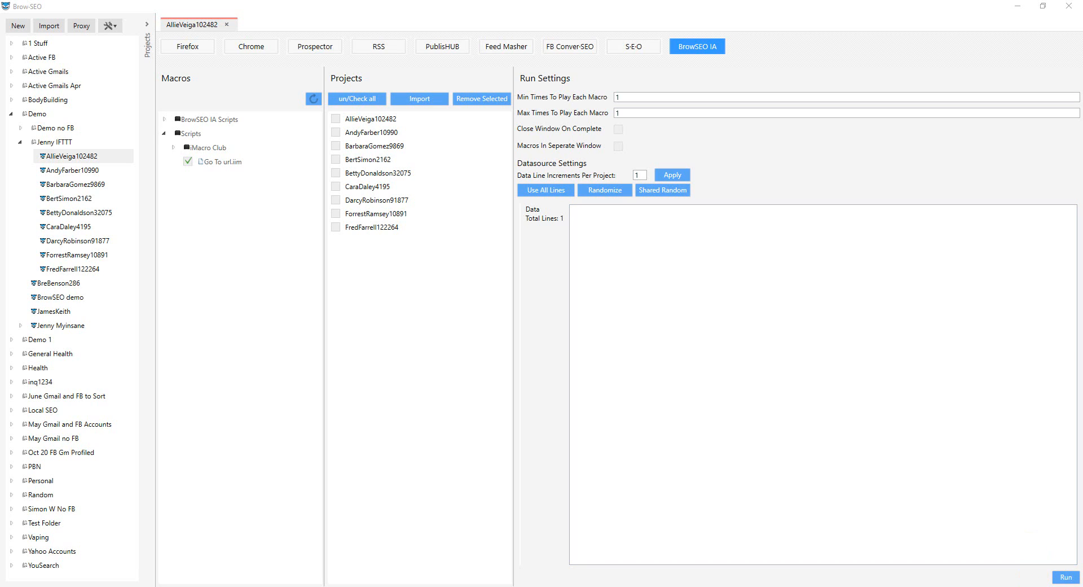
pyautogui.click(187, 46)
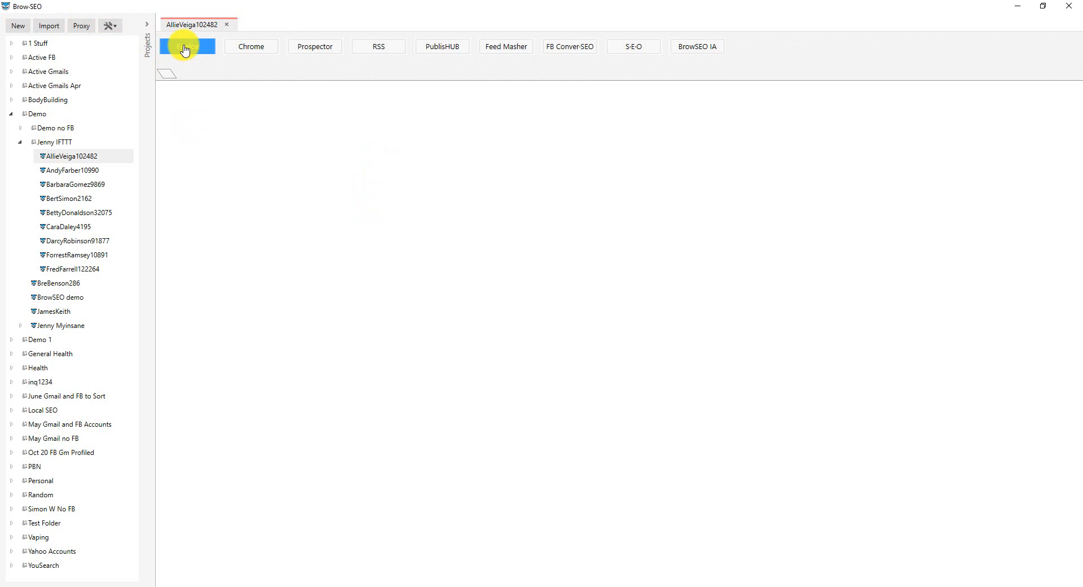
pyautogui.click(187, 46)
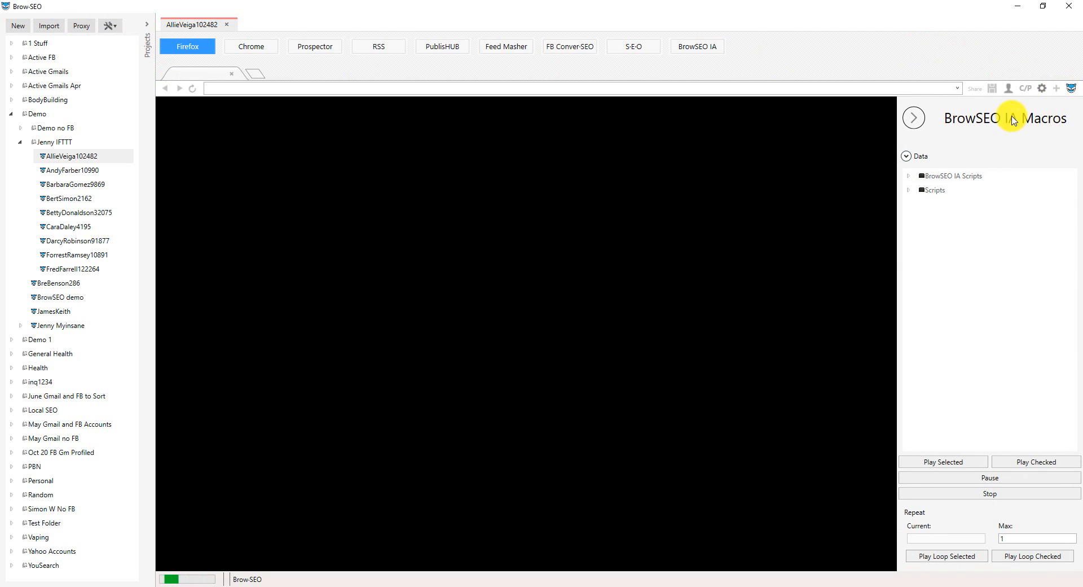
pyautogui.moveTo(169, 70)
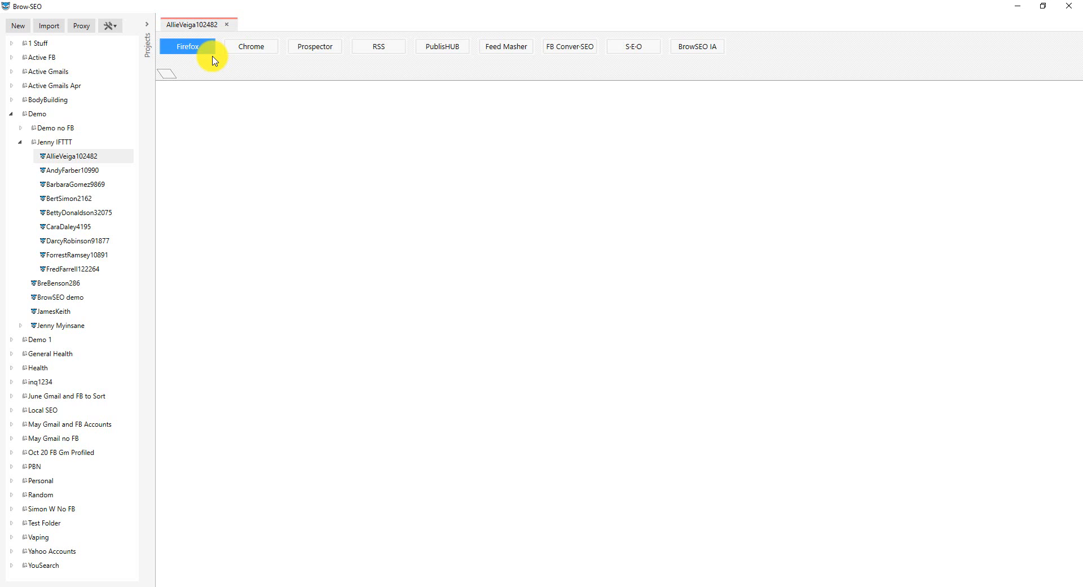
pyautogui.moveTo(165, 72)
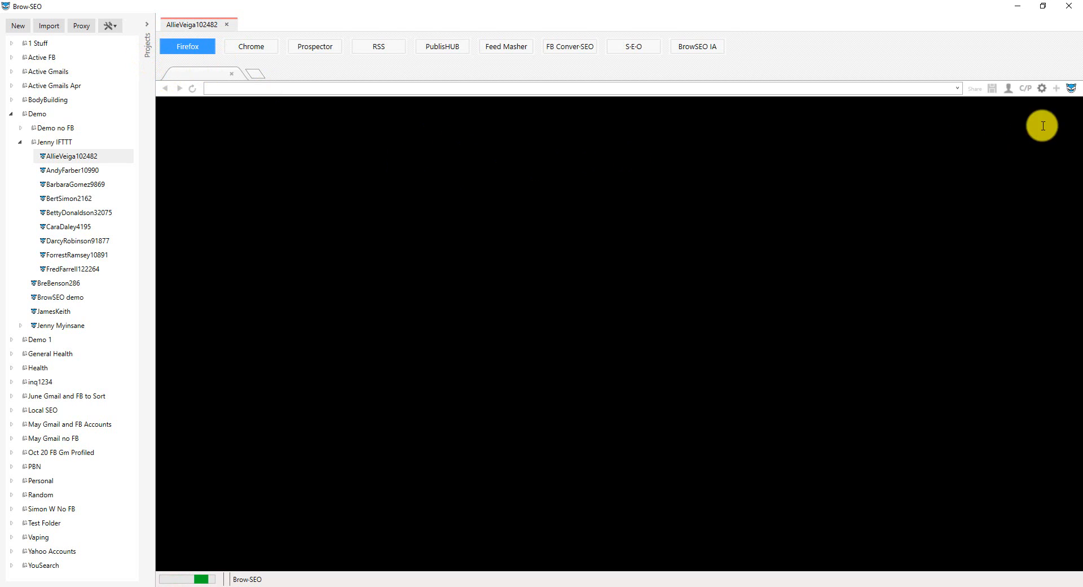
pyautogui.moveTo(114, 6)
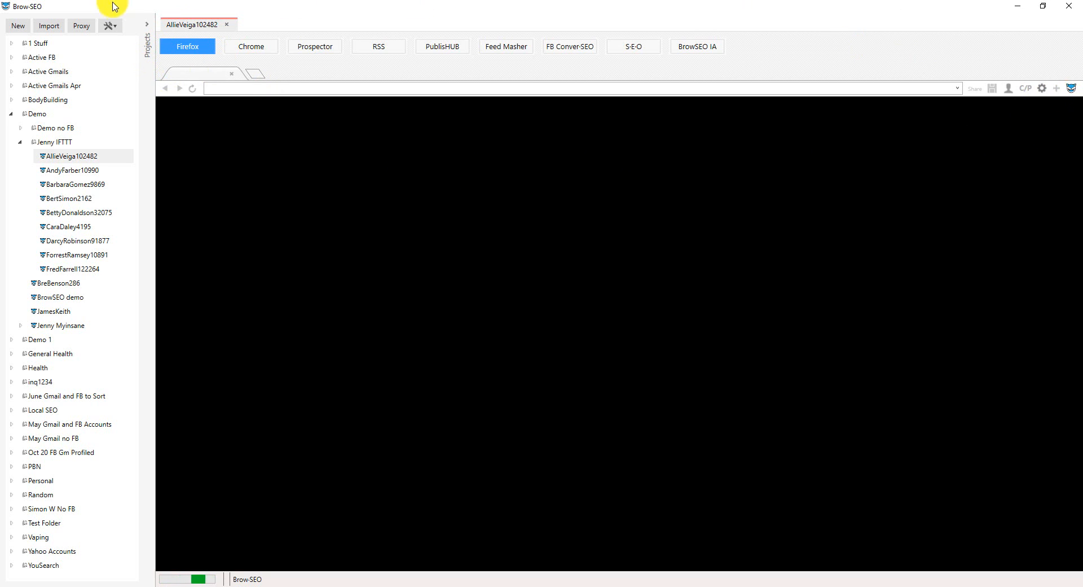
pyautogui.moveTo(697, 46)
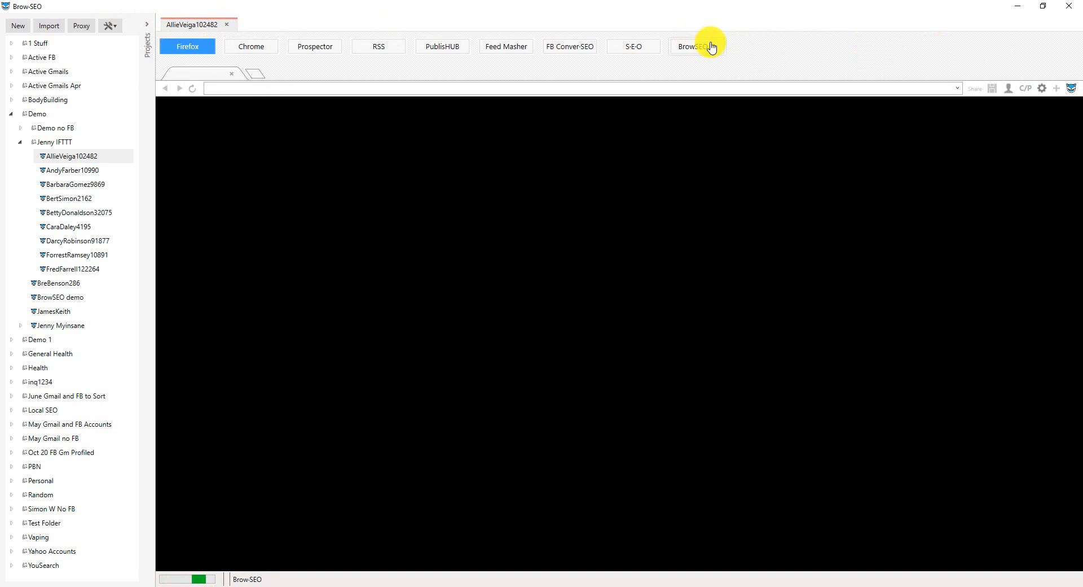
pyautogui.click(696, 47)
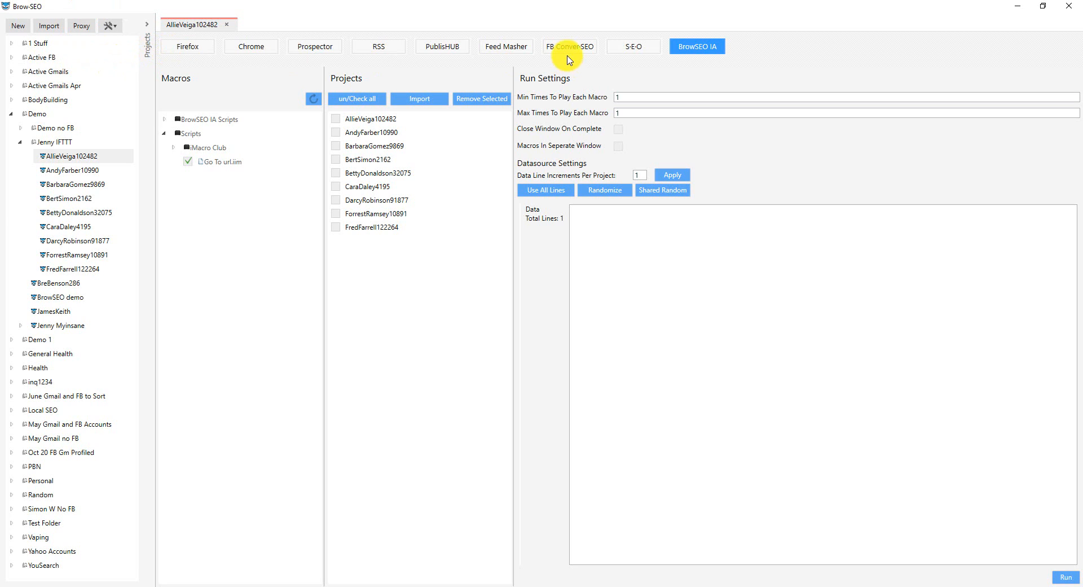
pyautogui.moveTo(416, 50)
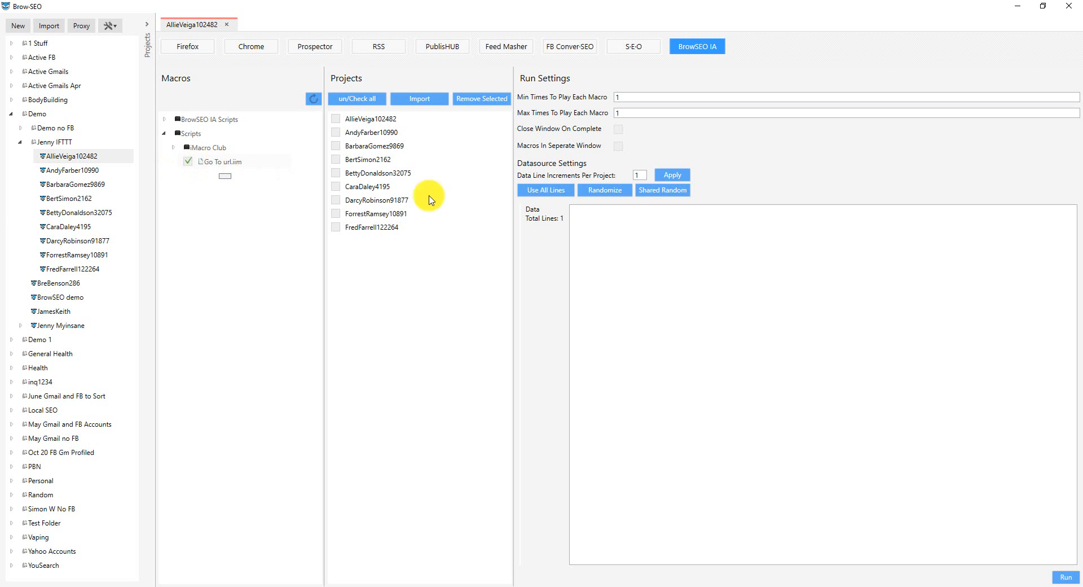
pyautogui.click(759, 238)
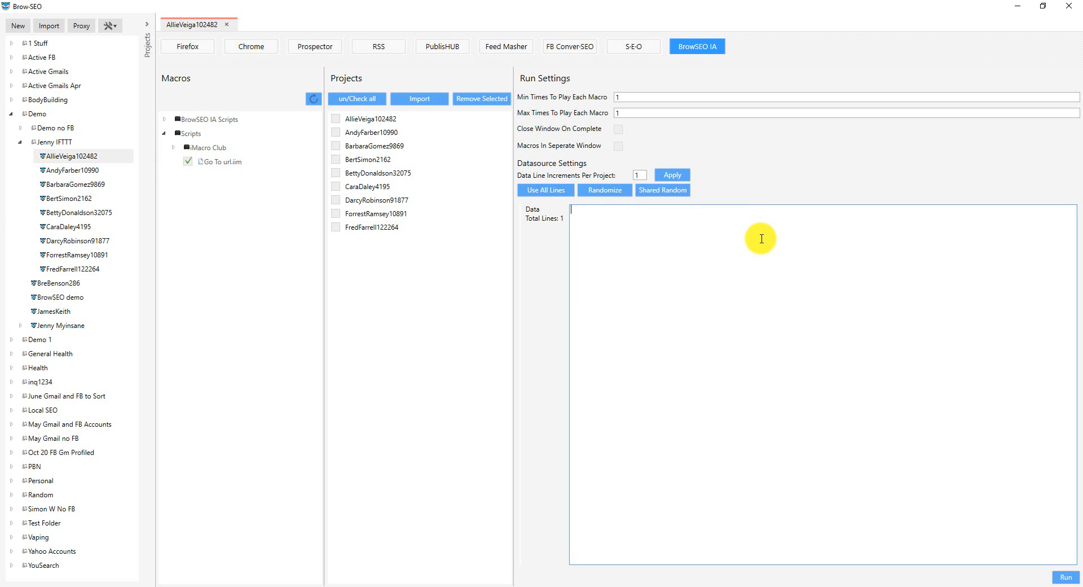
pyautogui.write('https://mail.google.com/')
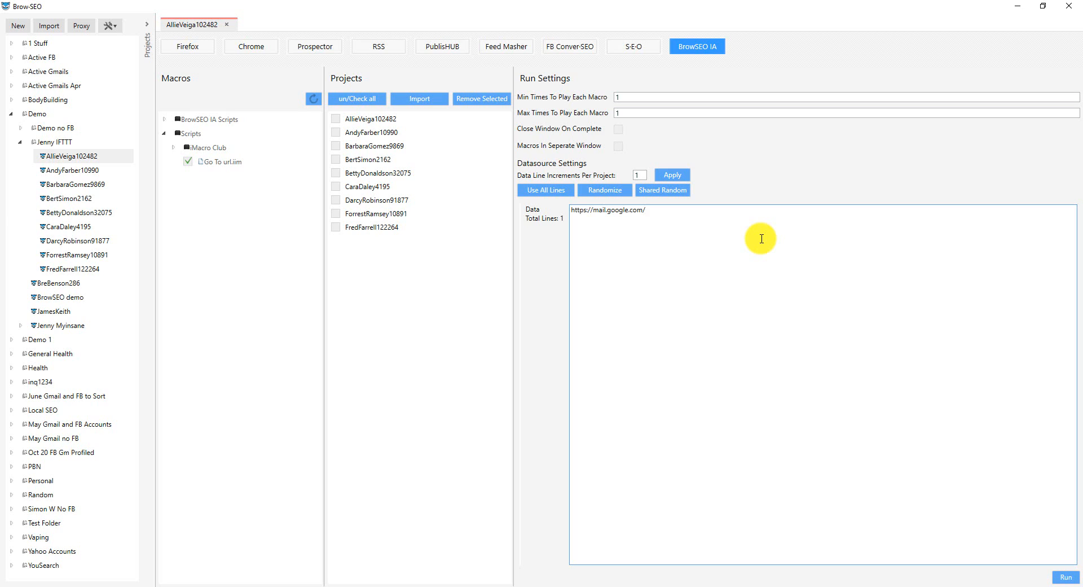
pyautogui.click(377, 172)
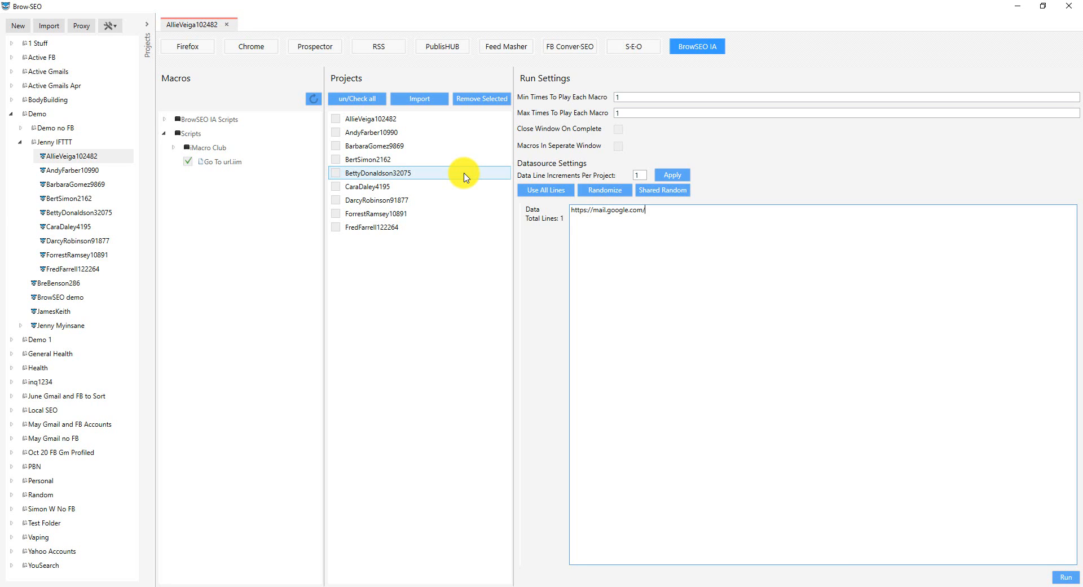
pyautogui.moveTo(471, 175)
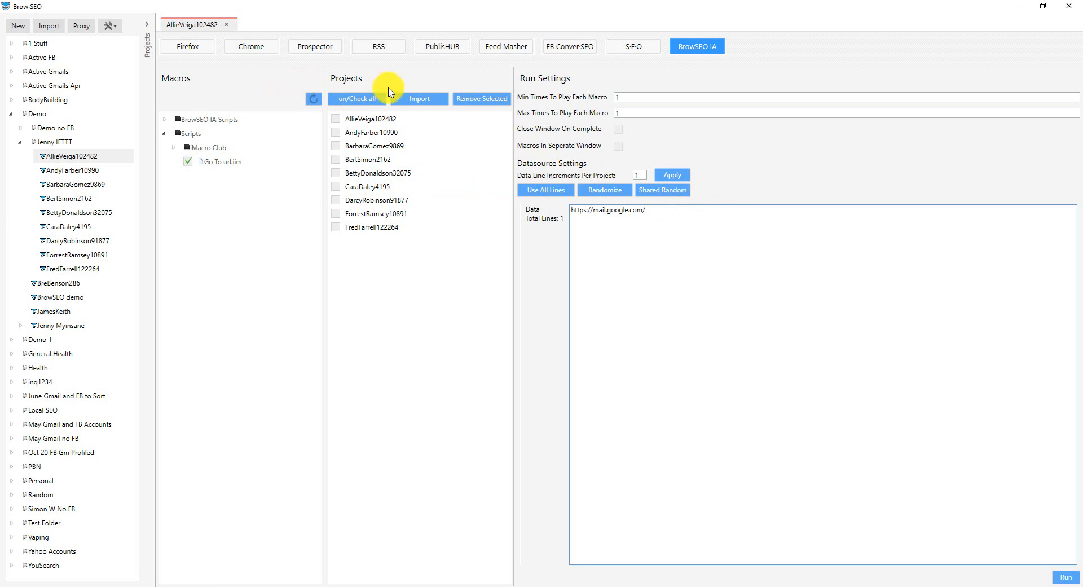
# Step: Check all nine profiles and apply a data line increment of 1 to each
pyautogui.click(356, 99)
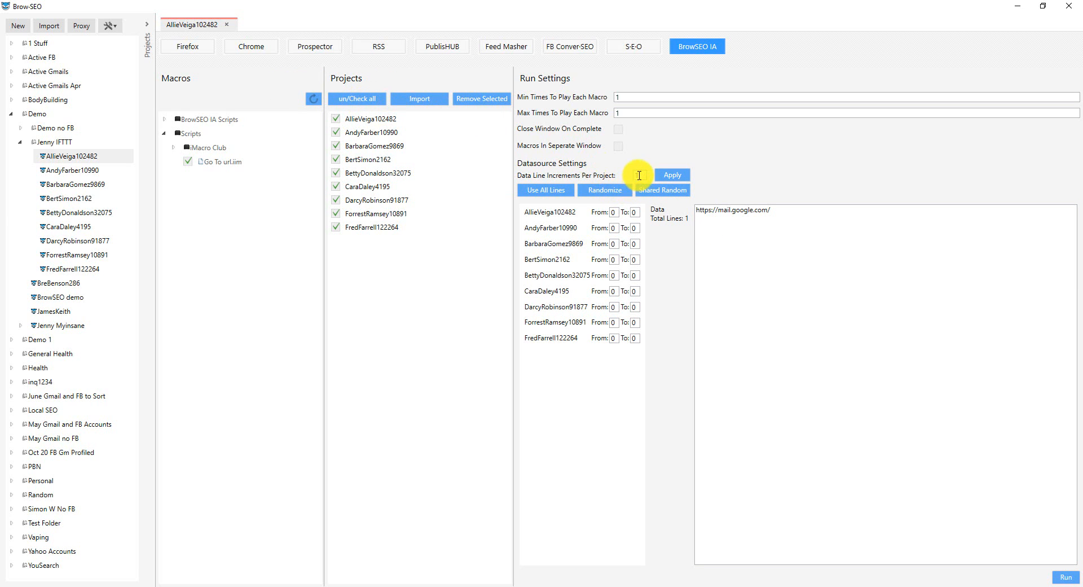
pyautogui.write('1')
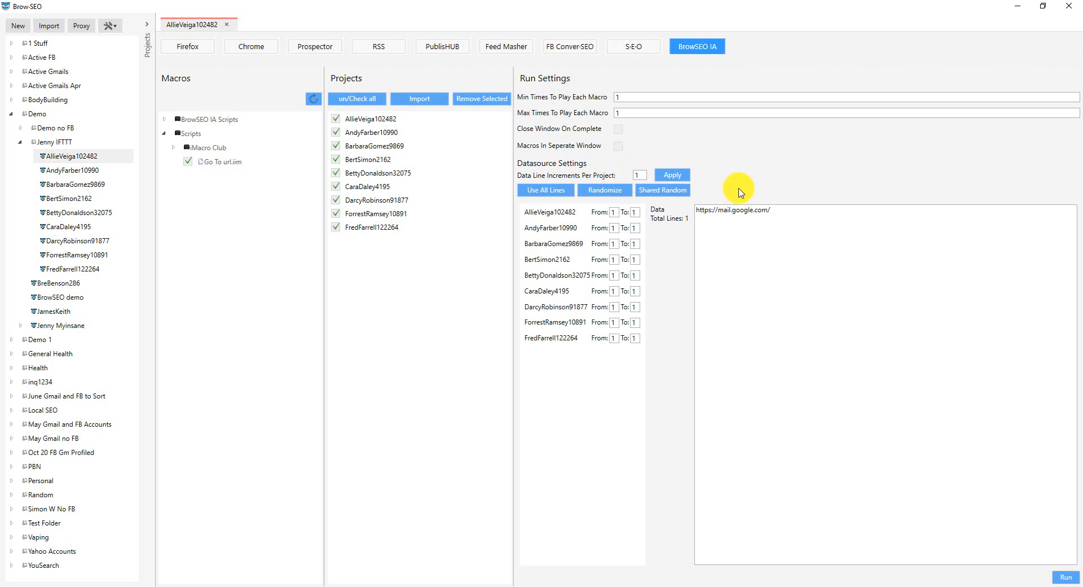
pyautogui.click(794, 218)
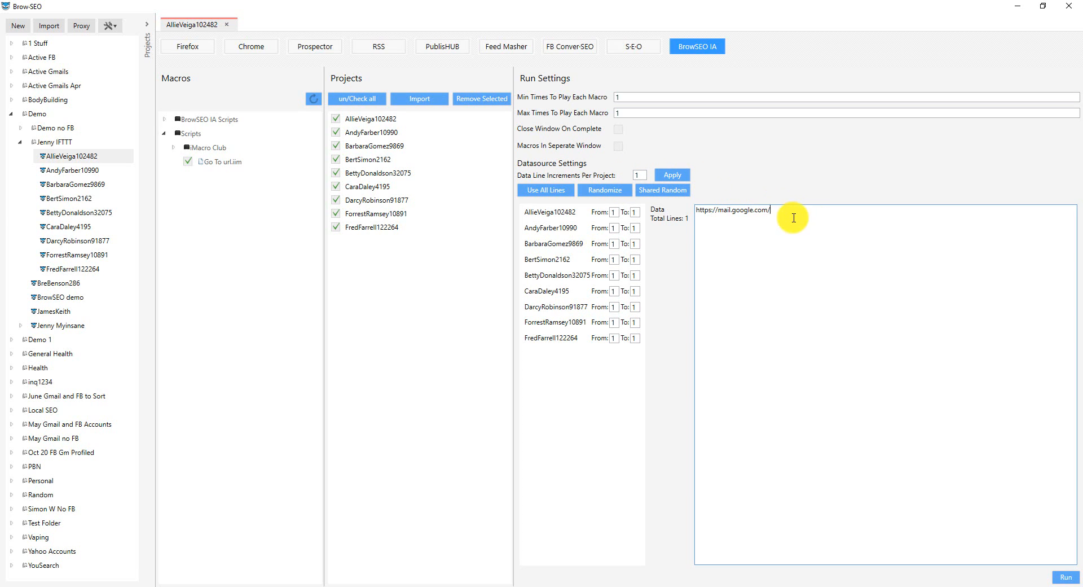
pyautogui.click(371, 132)
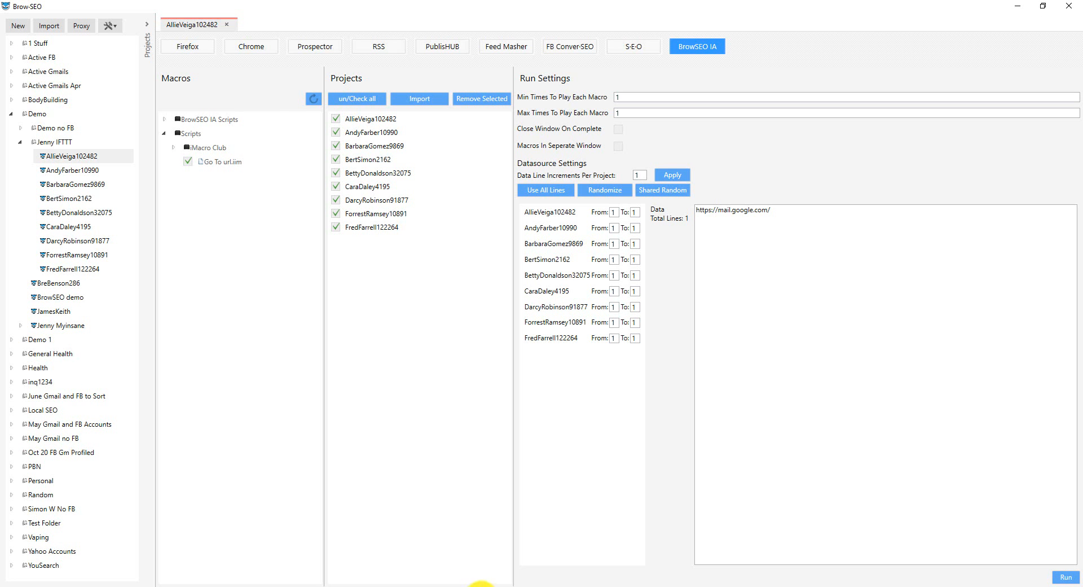
pyautogui.click(109, 26)
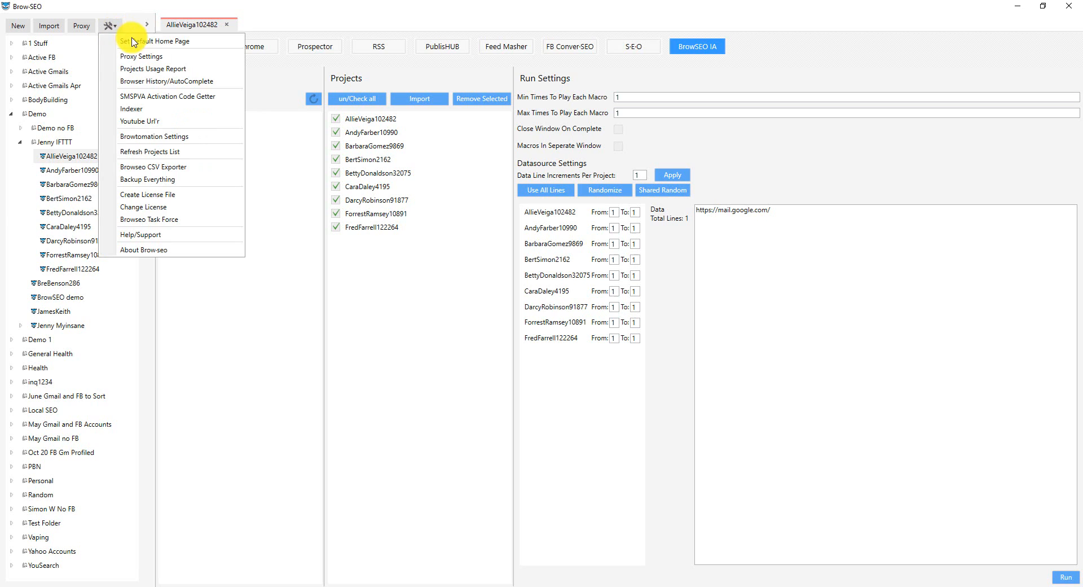
pyautogui.click(155, 40)
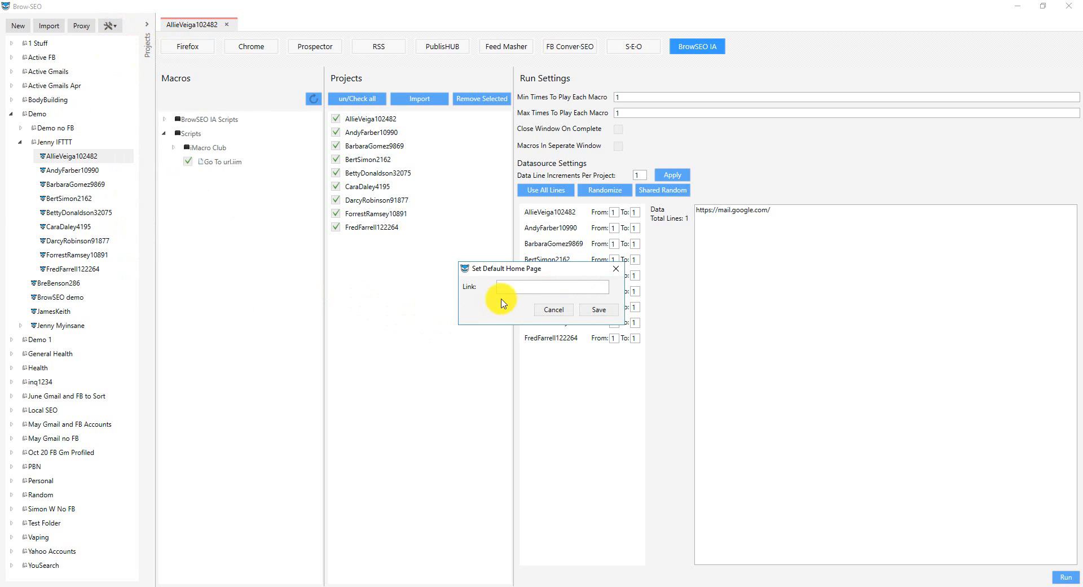
pyautogui.click(550, 287)
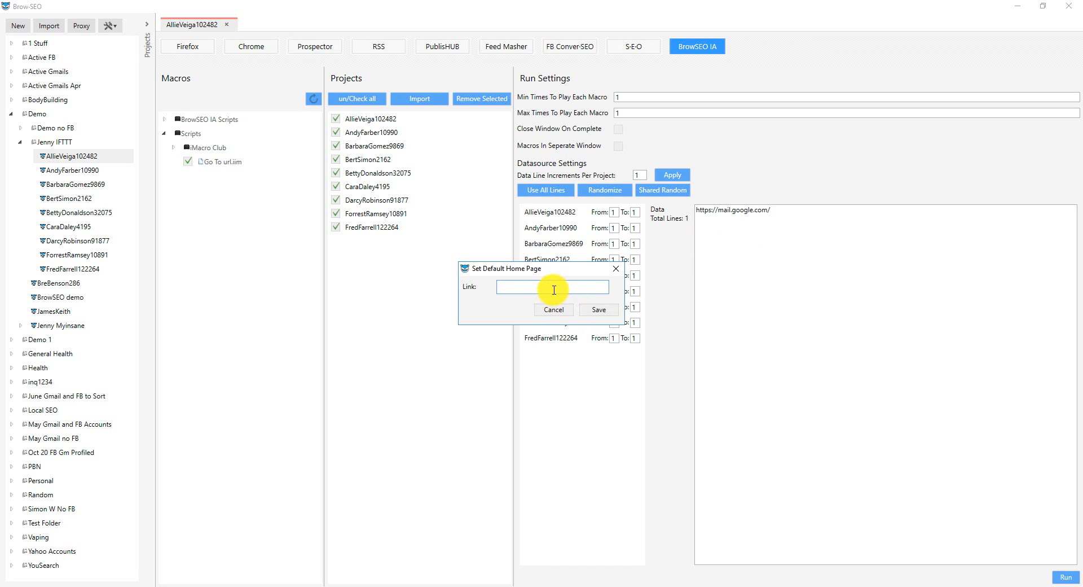
pyautogui.write('https://mail.google.com/')
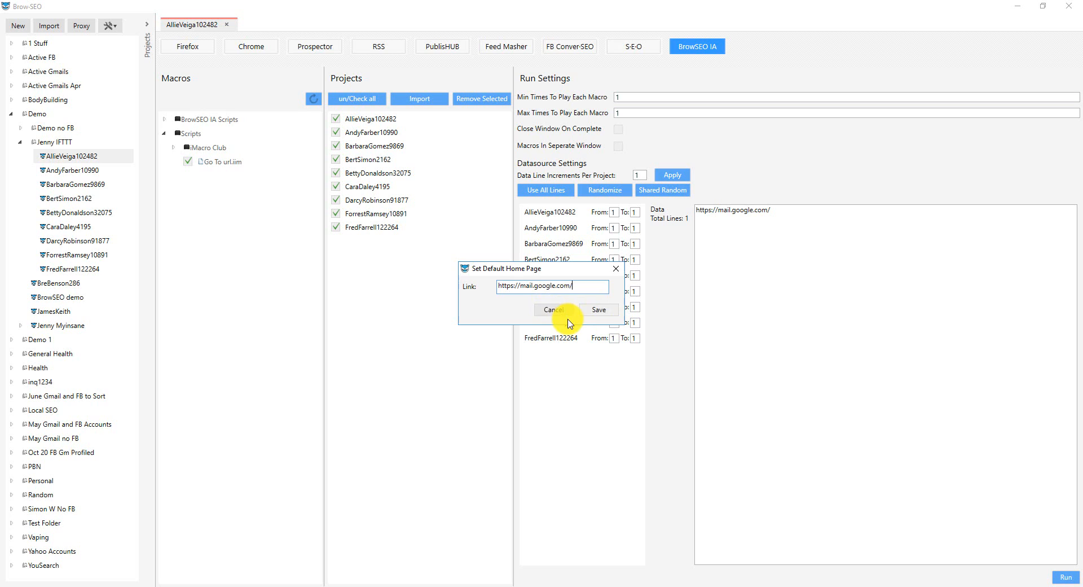
pyautogui.click(598, 309)
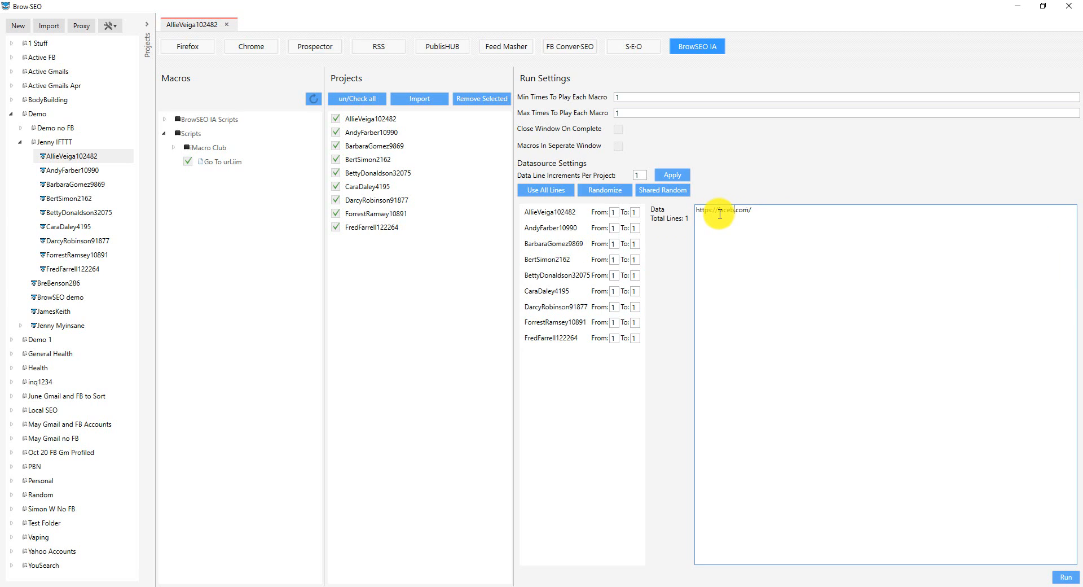
pyautogui.write('https://facebook.com/')
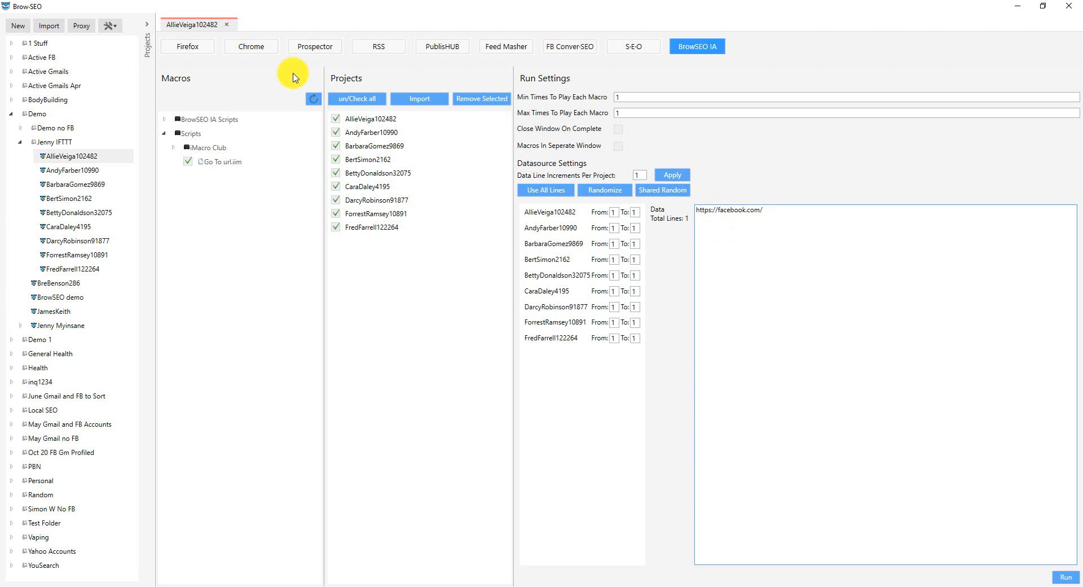
pyautogui.click(109, 25)
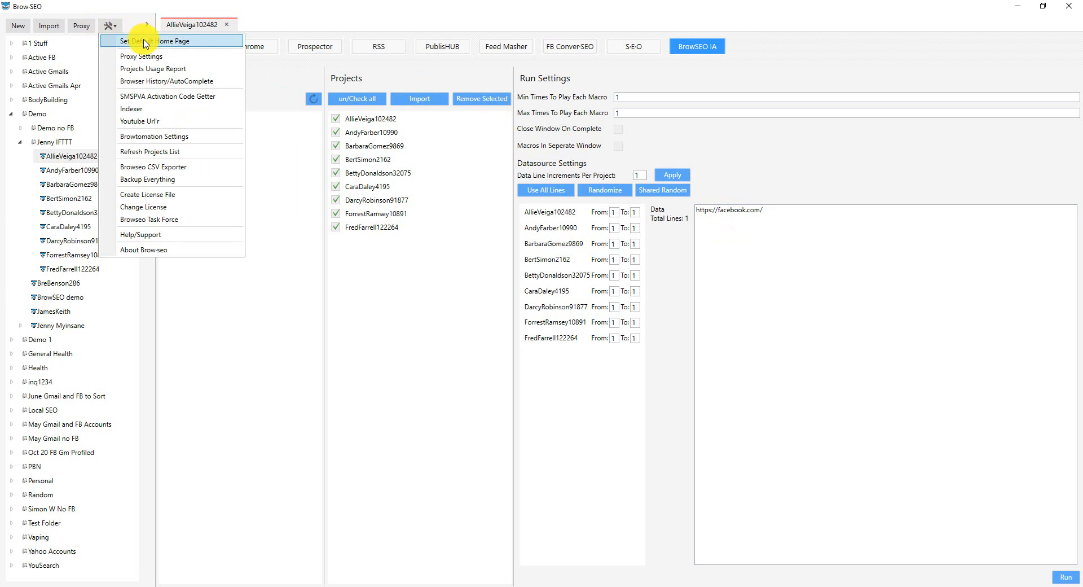
pyautogui.click(161, 41)
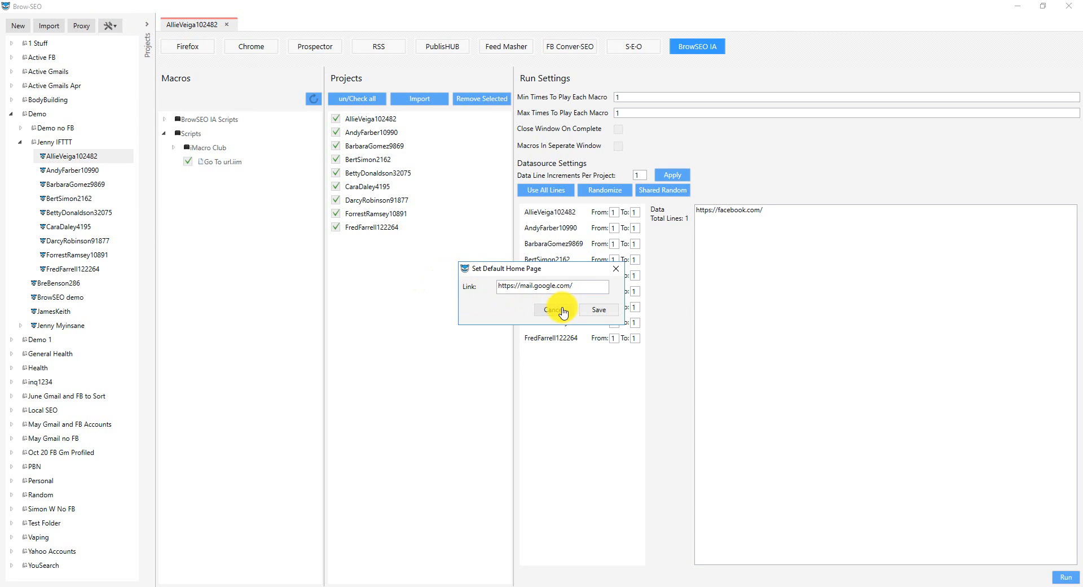
pyautogui.click(555, 309)
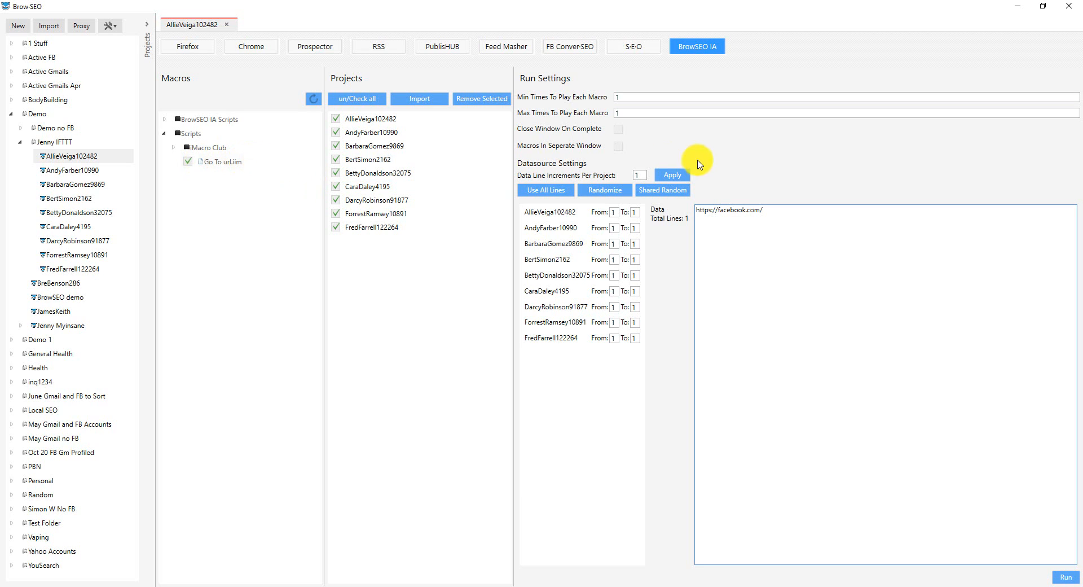
pyautogui.moveTo(808, 329)
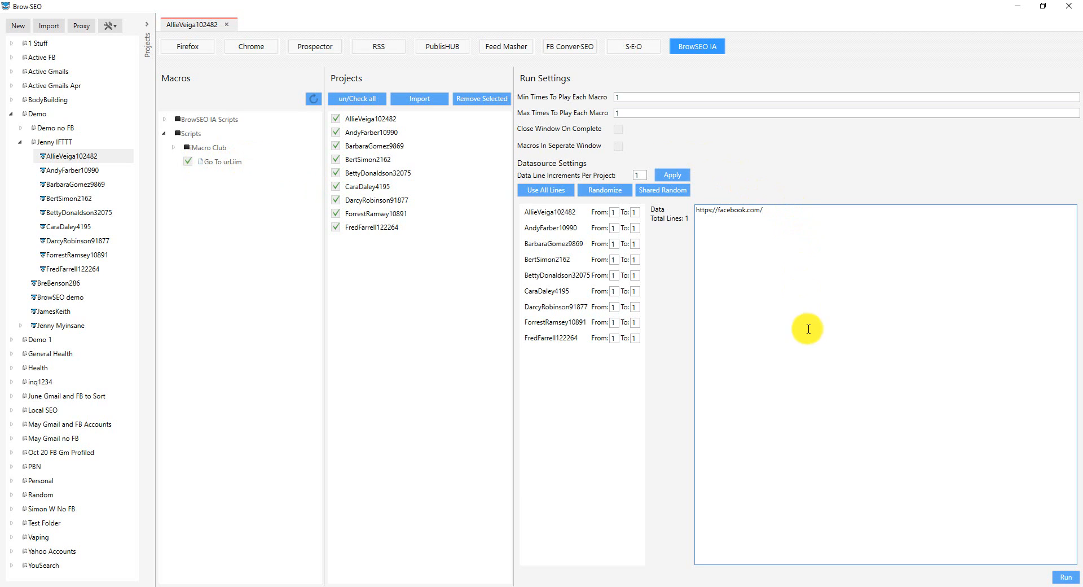
pyautogui.moveTo(247, 105)
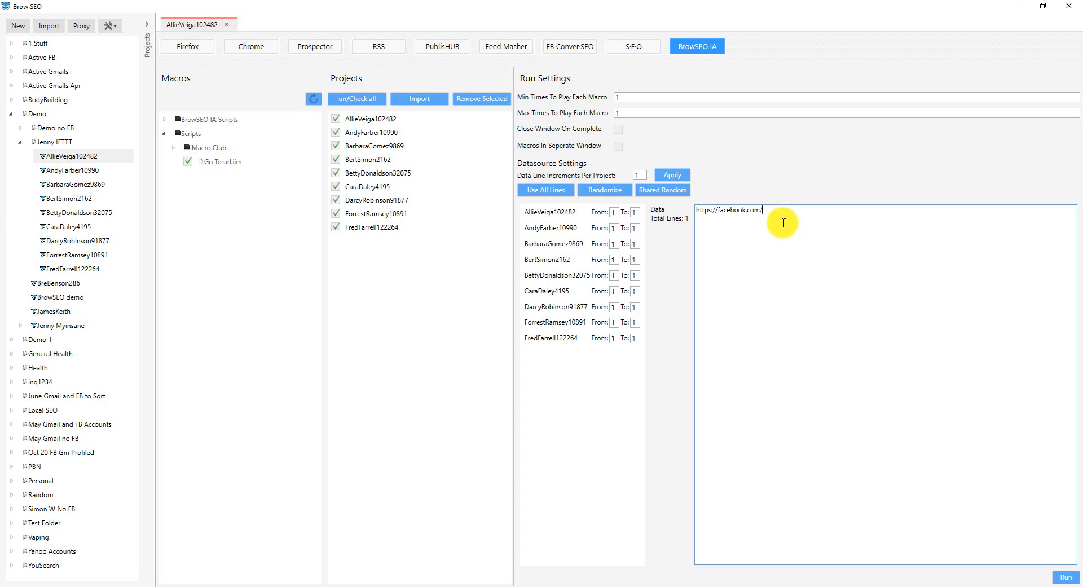
pyautogui.moveTo(777, 216)
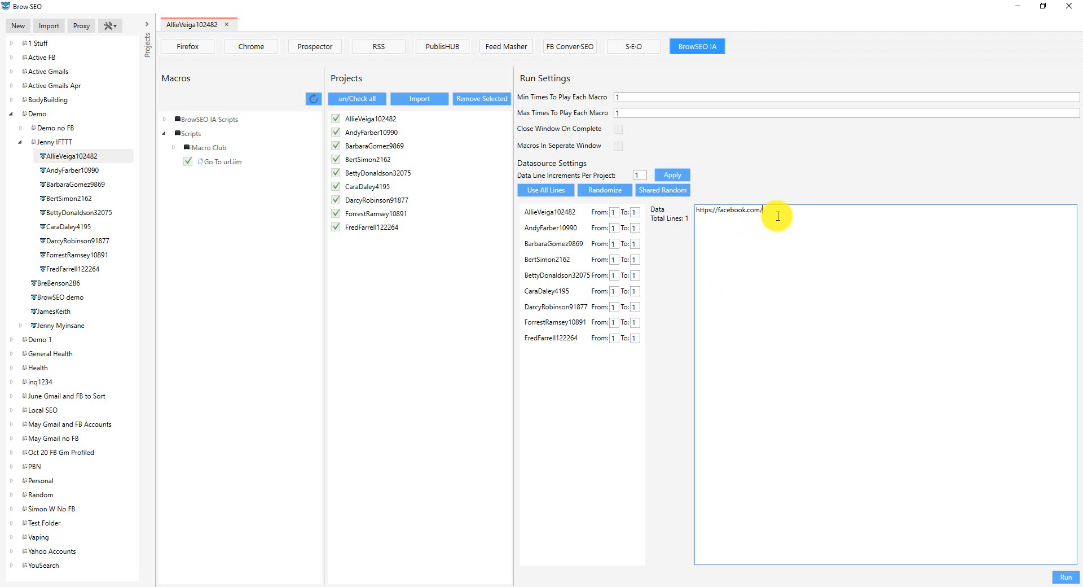
pyautogui.click(553, 212)
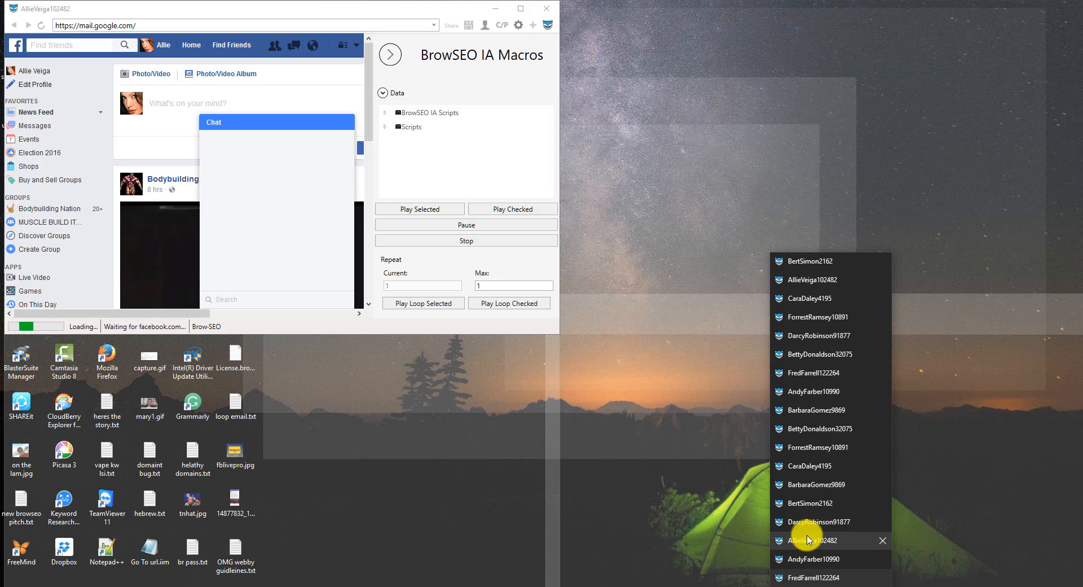
# Step: Close all profile browser windows from the taskbar and untick the Go To url.iim macro
pyautogui.click(811, 465)
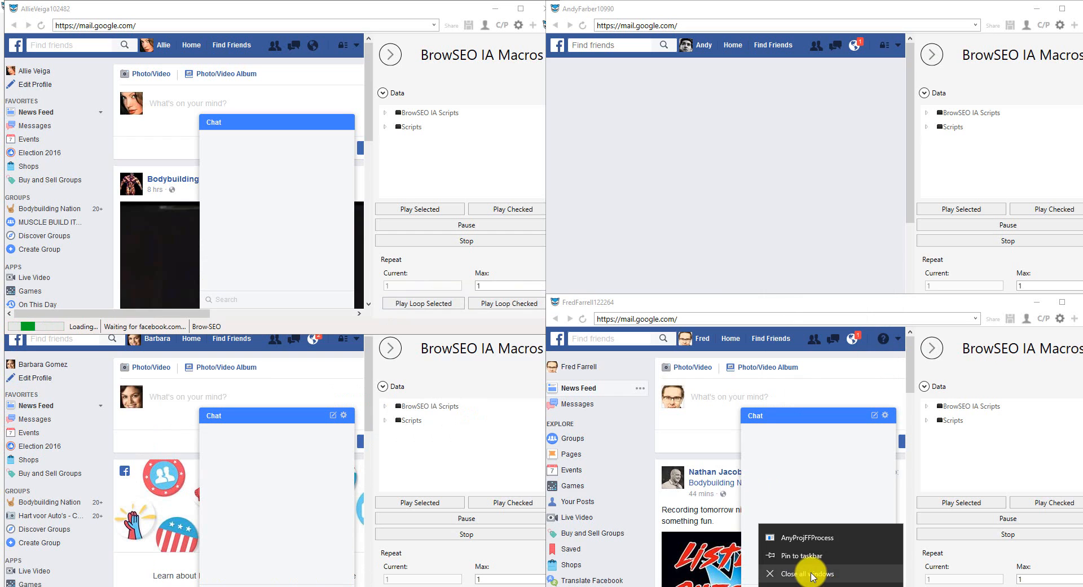
pyautogui.click(806, 573)
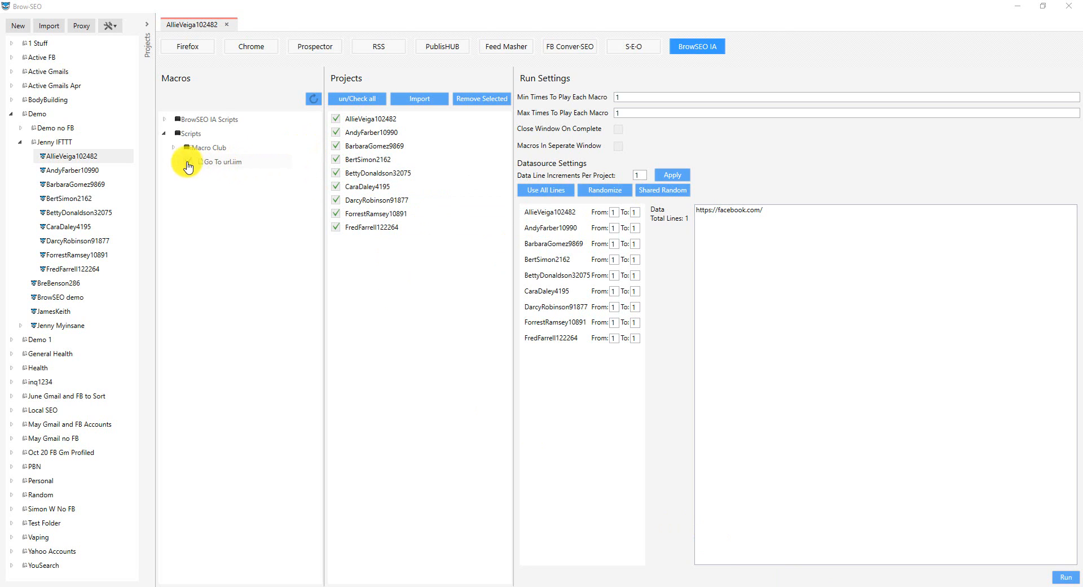
pyautogui.click(373, 226)
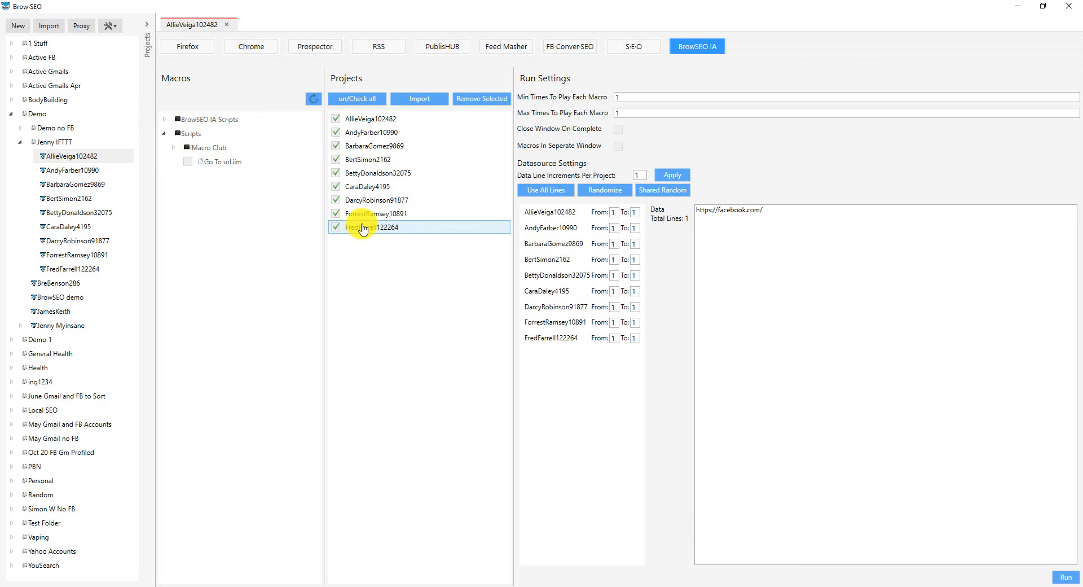